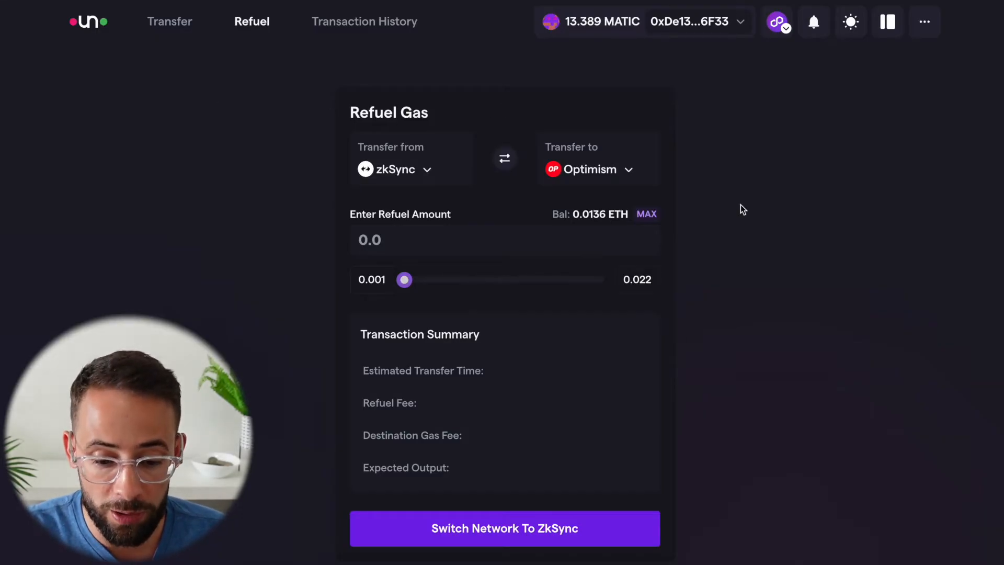
- Choose Polygon as the source chain for the refuel
left_click(596, 169)
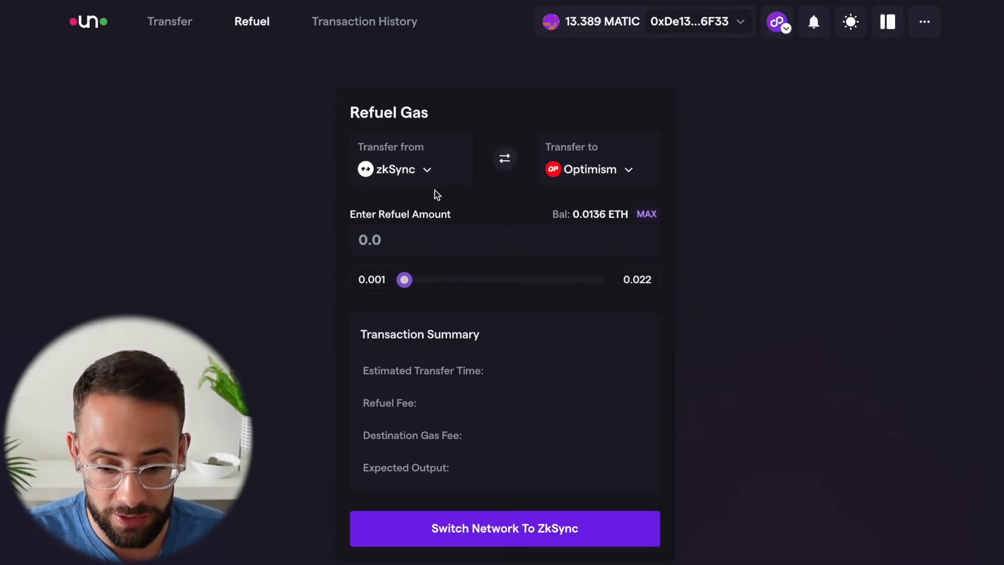
left_click(394, 169)
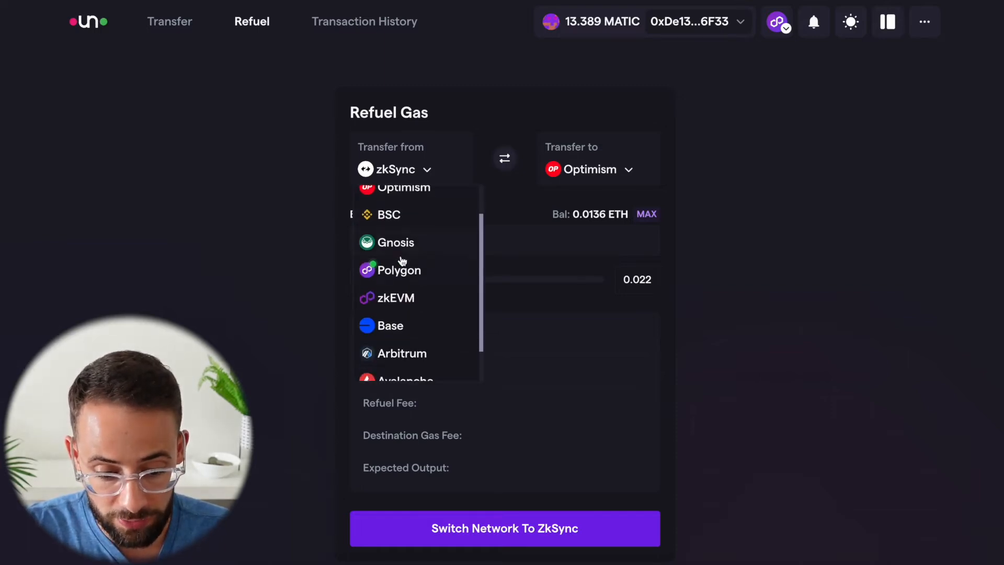
left_click(400, 270)
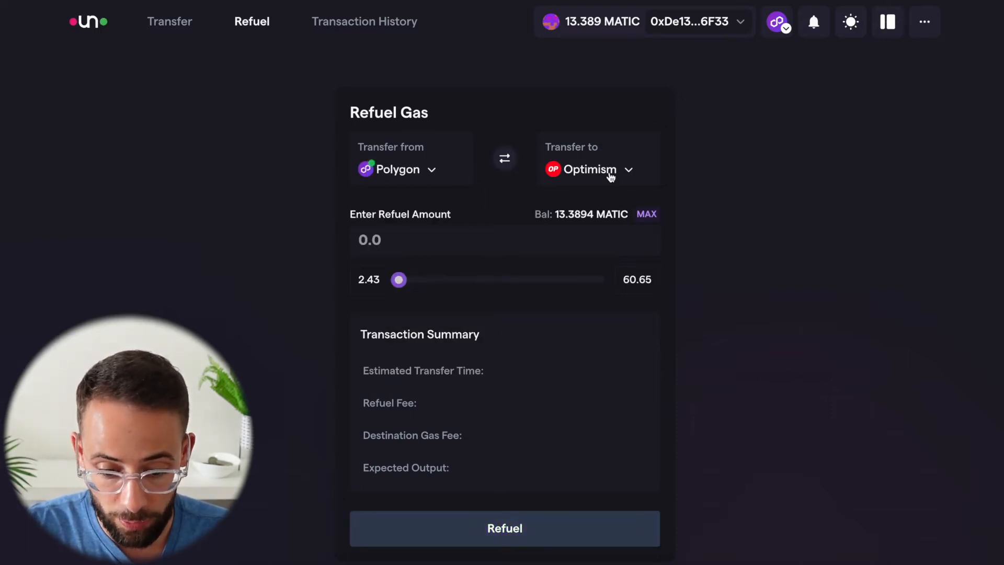
- Choose BSC as the destination chain for the refuel
left_click(598, 169)
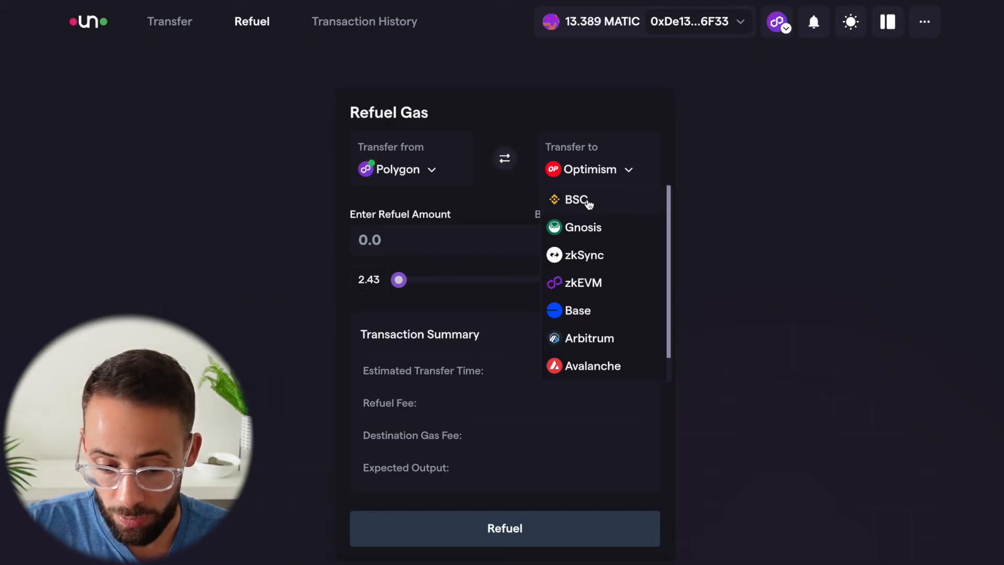
left_click(432, 169)
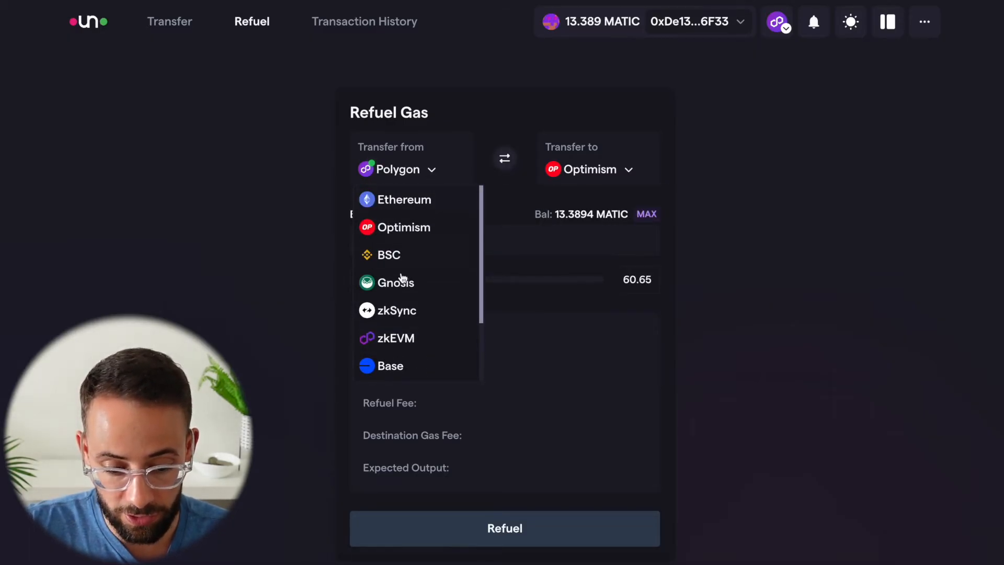
mouse_move(412, 203)
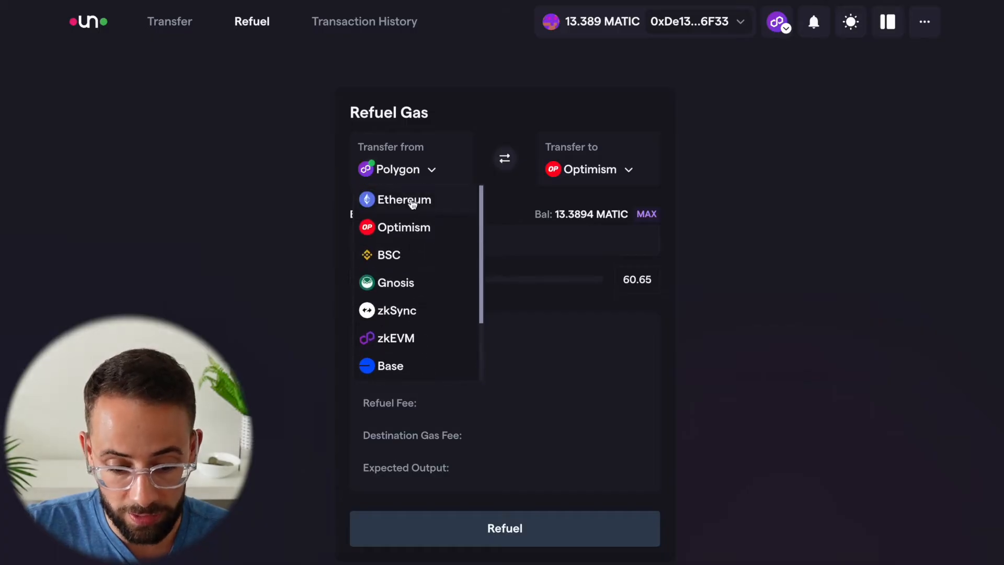
left_click(593, 170)
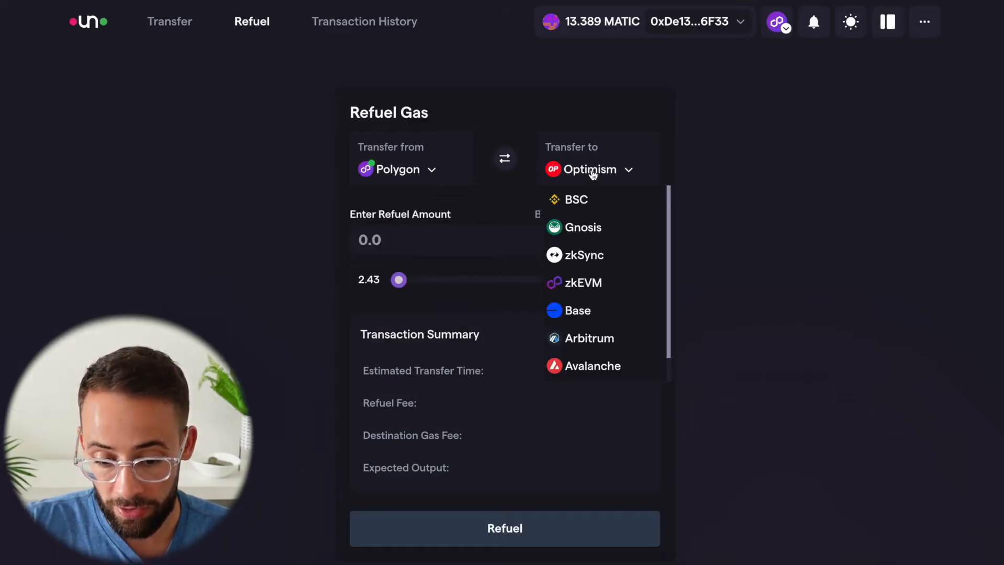
mouse_move(590, 228)
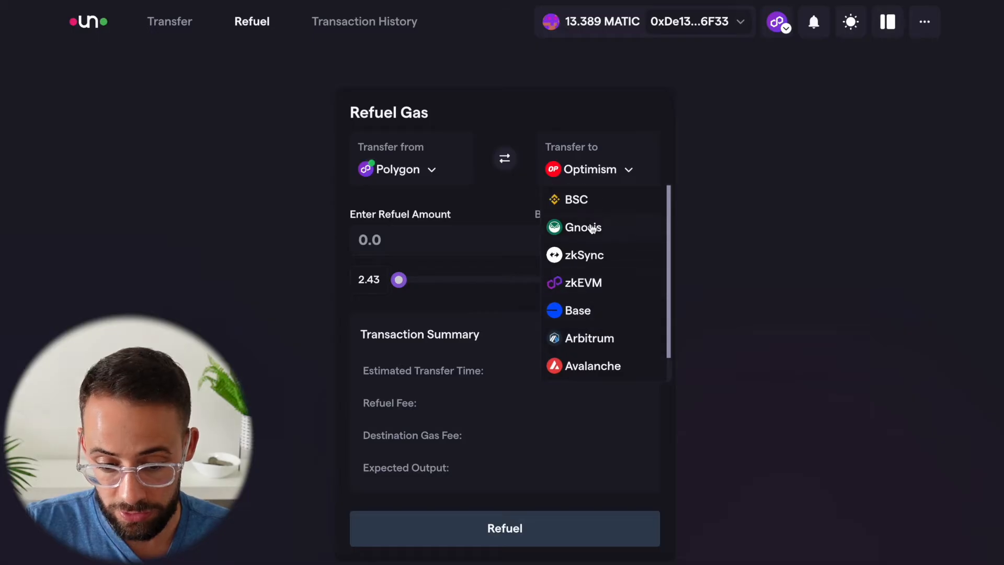
left_click(576, 199)
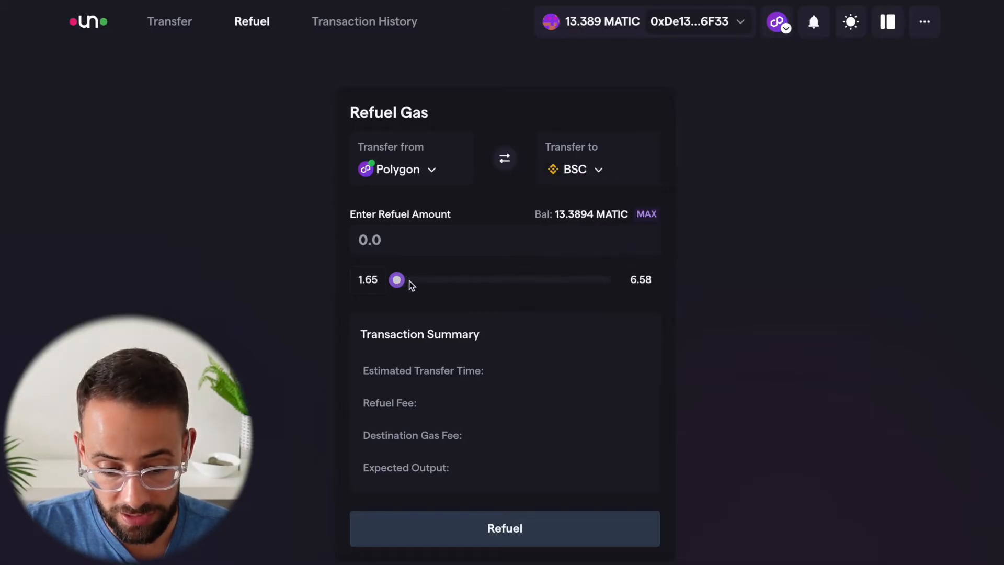
- Adjust the amount slider and settle on the 1.65 MATIC minimum, showing ~0.00493 BNB expected
left_click_drag(396, 280, 536, 280)
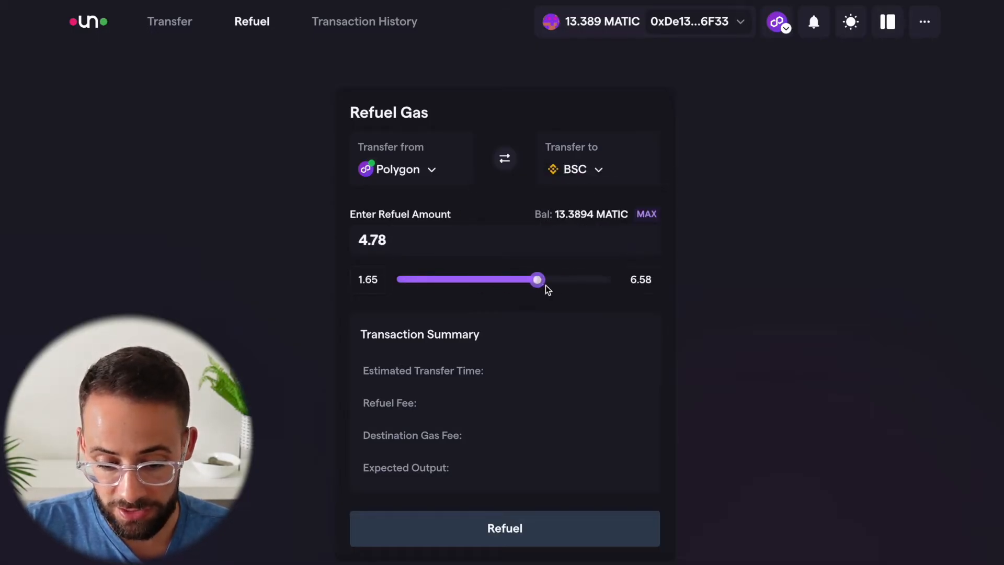
left_click_drag(537, 279, 515, 279)
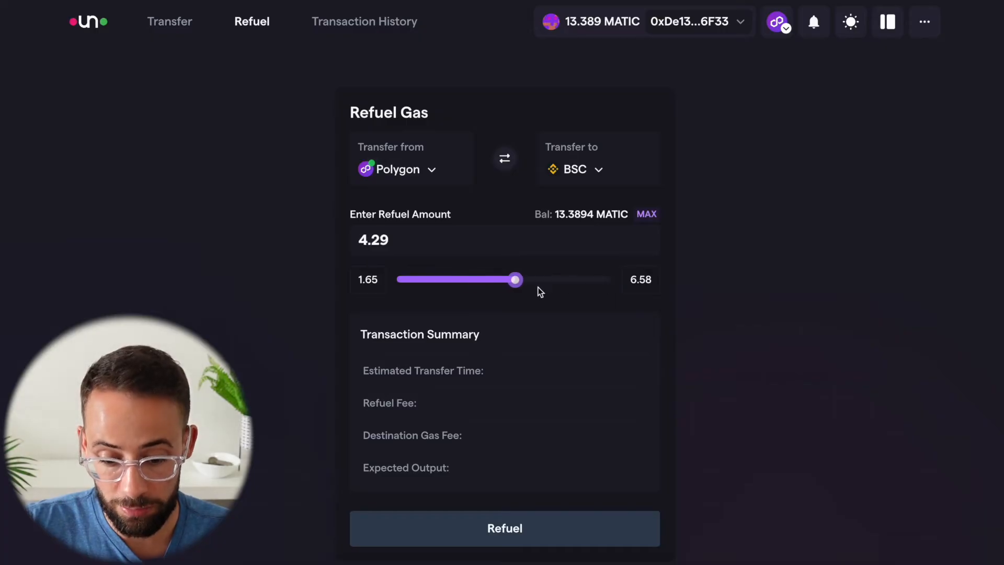
left_click_drag(515, 279, 395, 279)
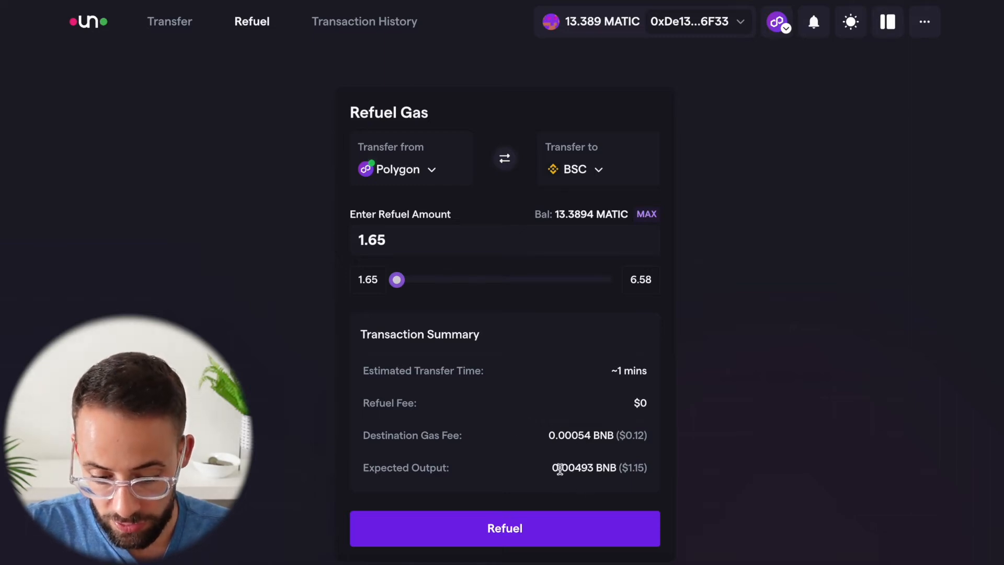
mouse_move(584, 503)
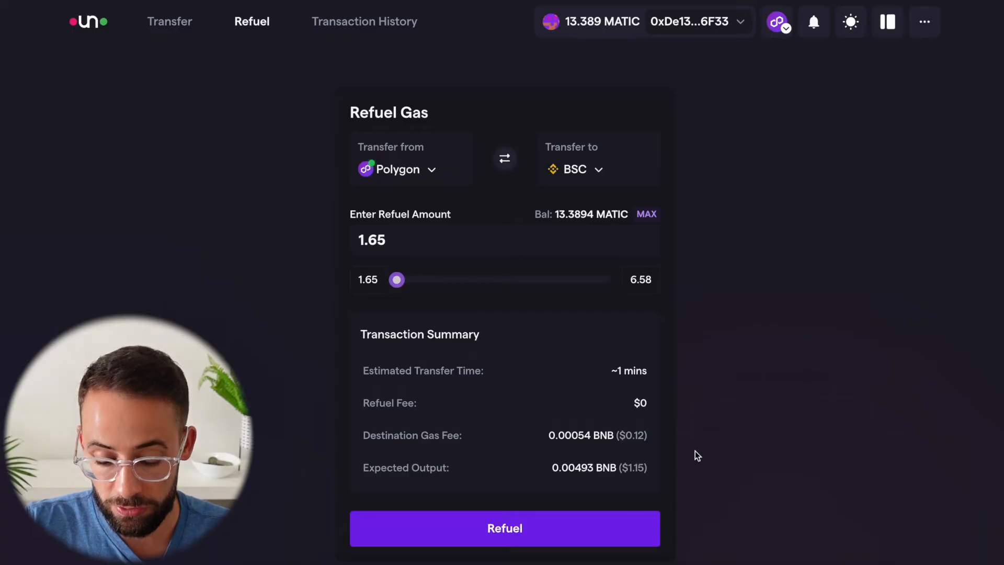
mouse_move(632, 506)
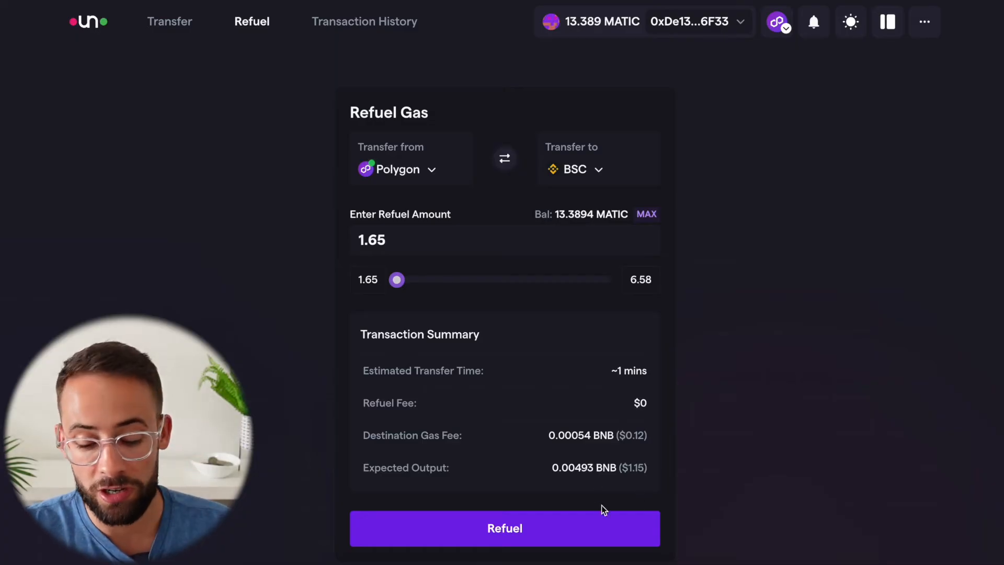
mouse_move(610, 468)
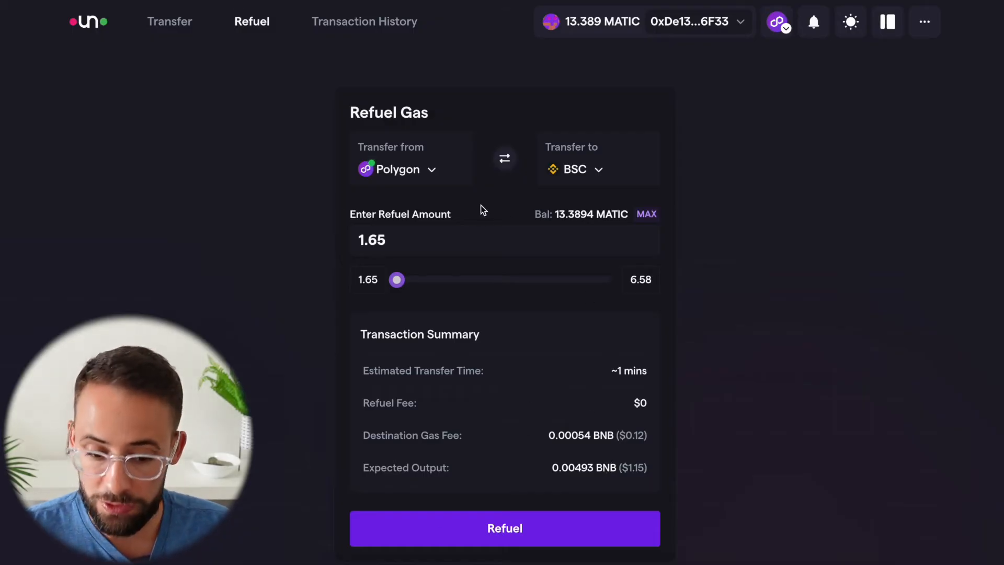
mouse_move(350, 289)
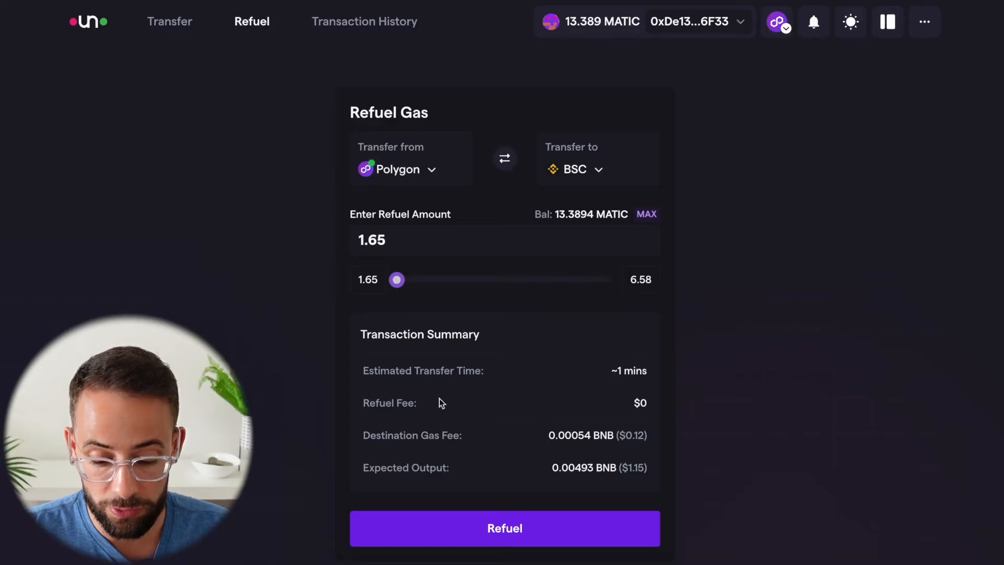
- Start the refuel and confirm the 1.65 MATIC deposit in MetaMask
left_click(505, 529)
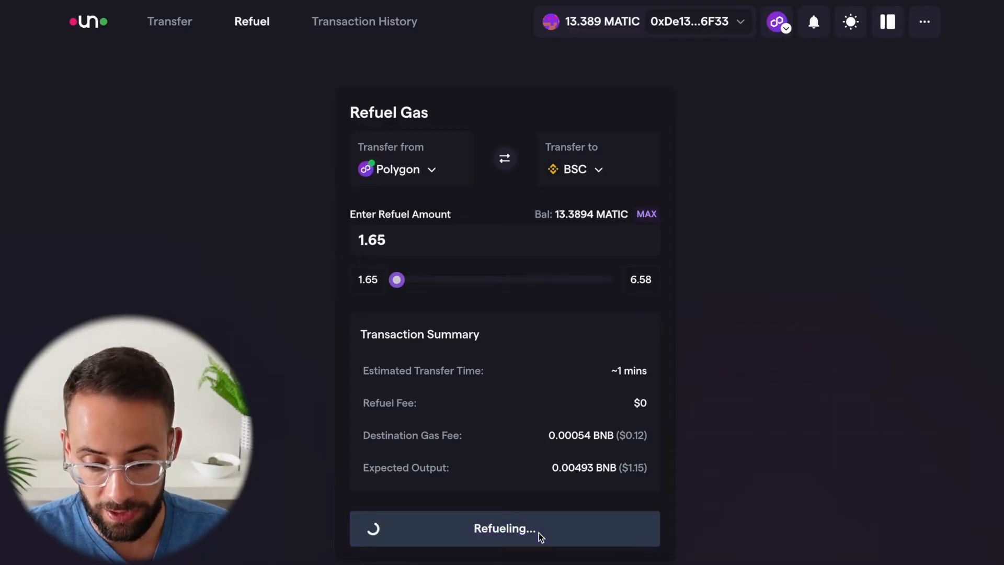
left_click(504, 528)
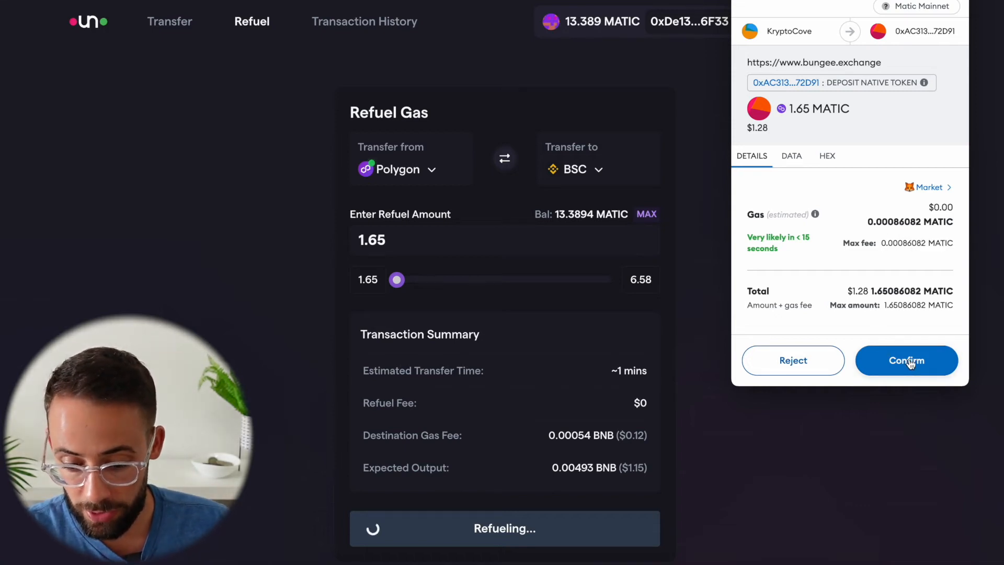
left_click(907, 360)
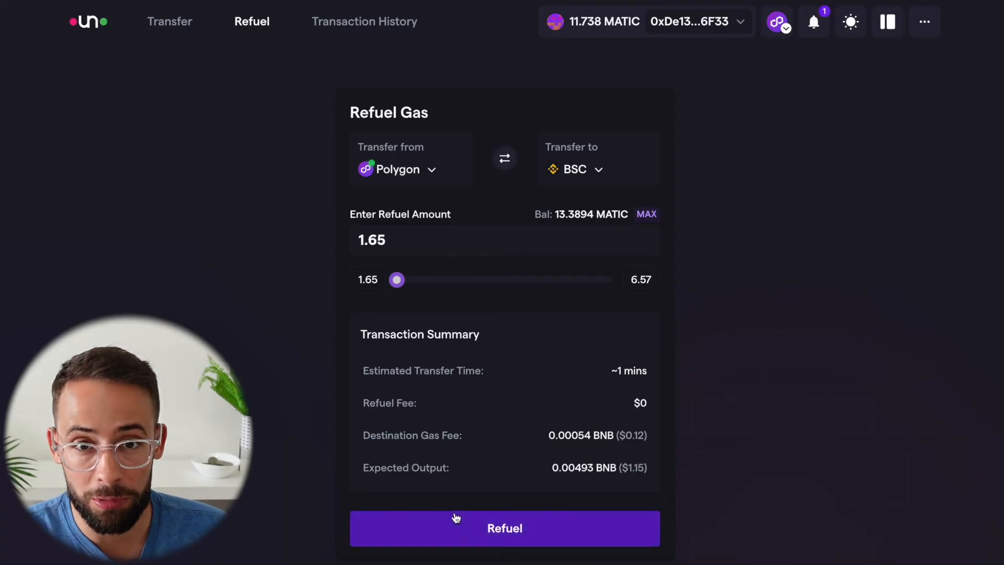
left_click(506, 527)
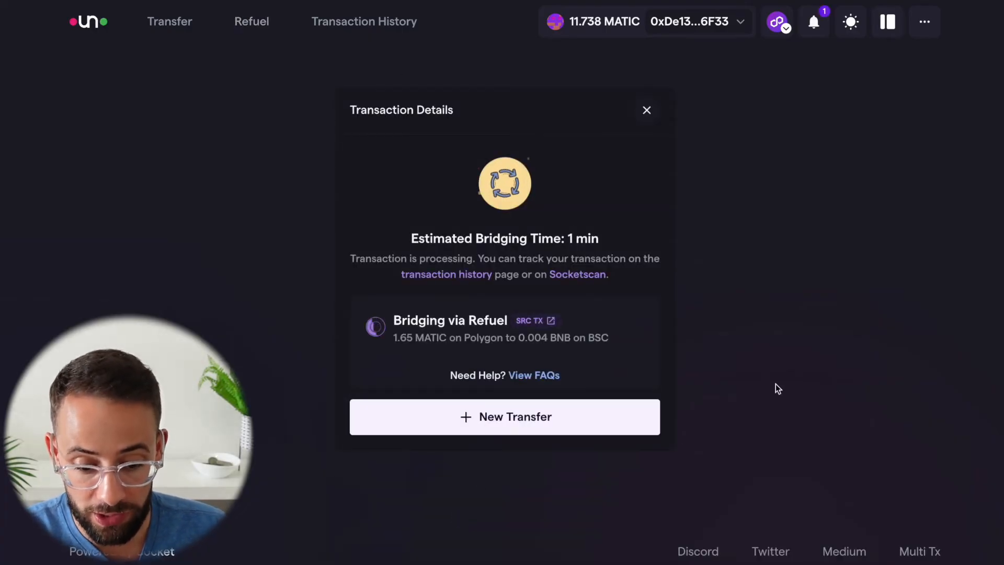
mouse_move(447, 337)
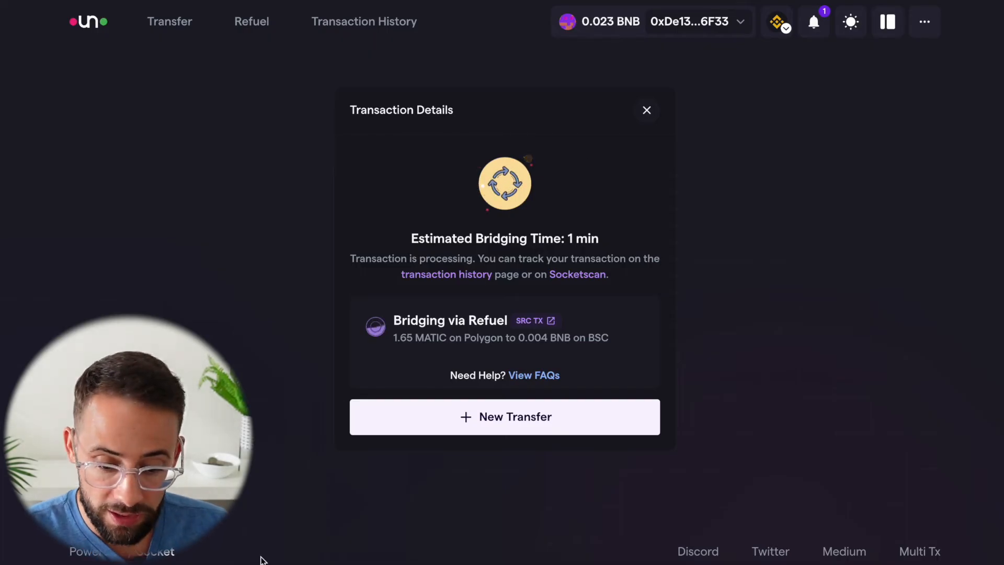
mouse_move(810, 197)
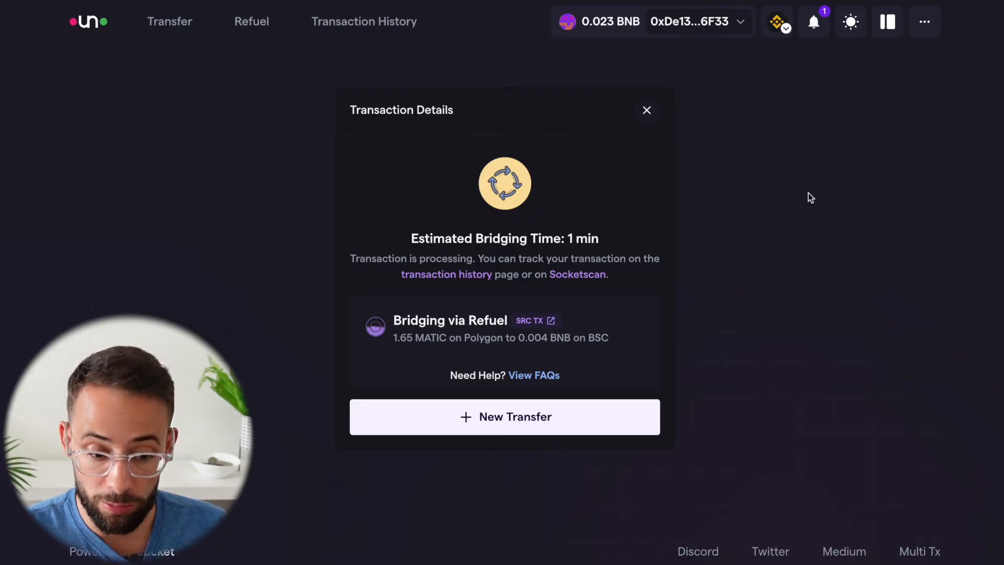
mouse_move(107, 115)
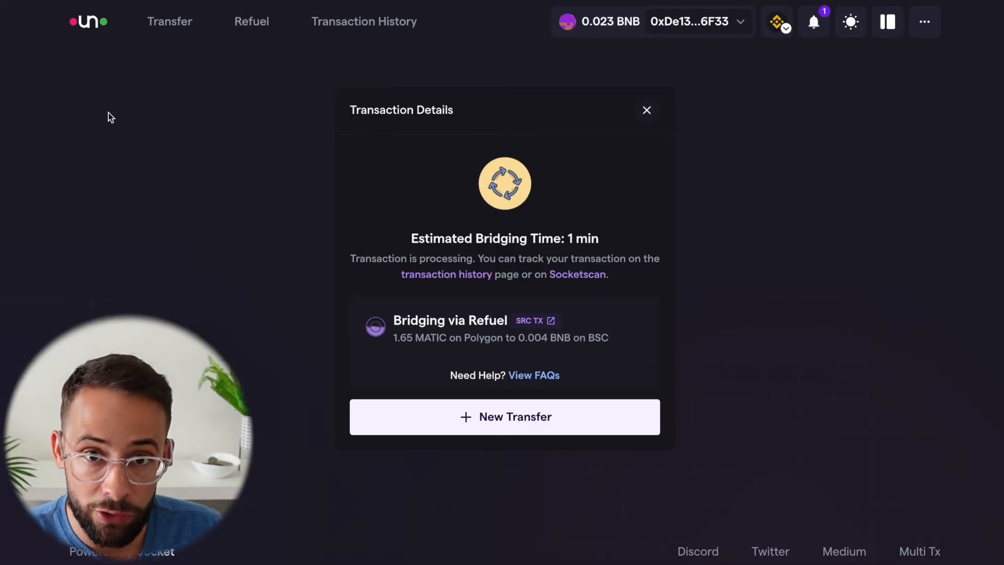
mouse_move(226, 163)
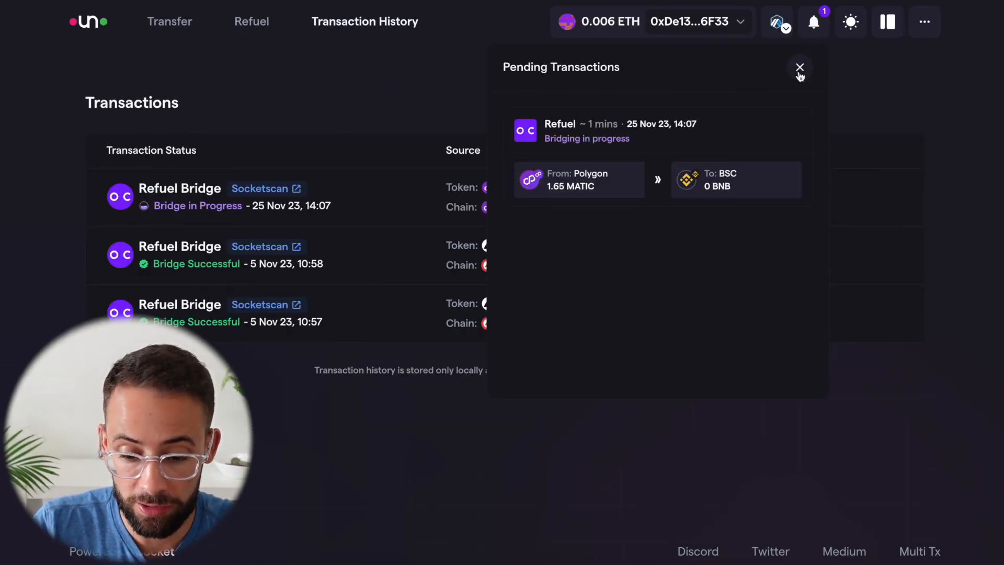
- Dismiss the Pending Transactions panel, leaving the refuel shown as Bridge Successful
left_click(799, 67)
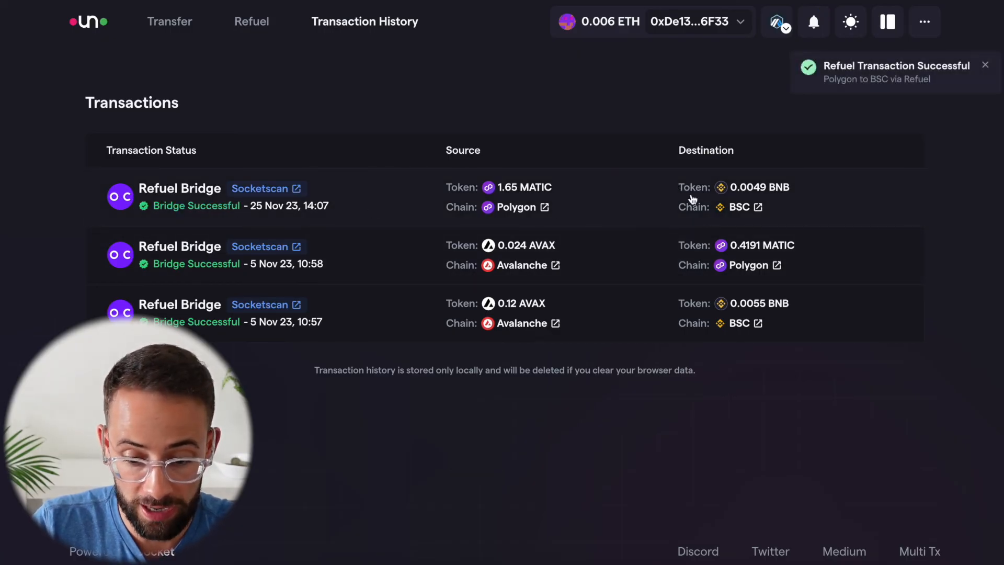
mouse_move(314, 205)
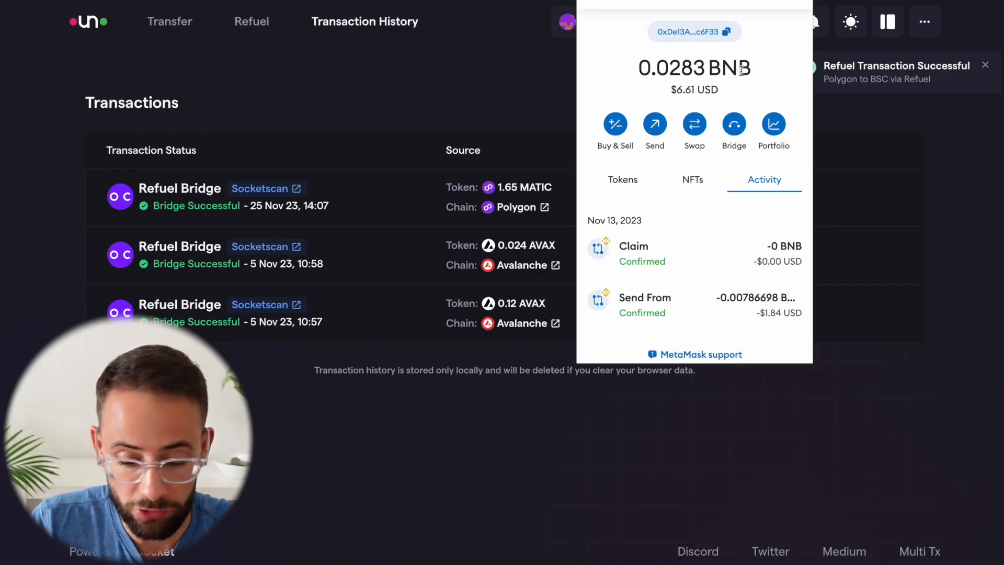
mouse_move(503, 81)
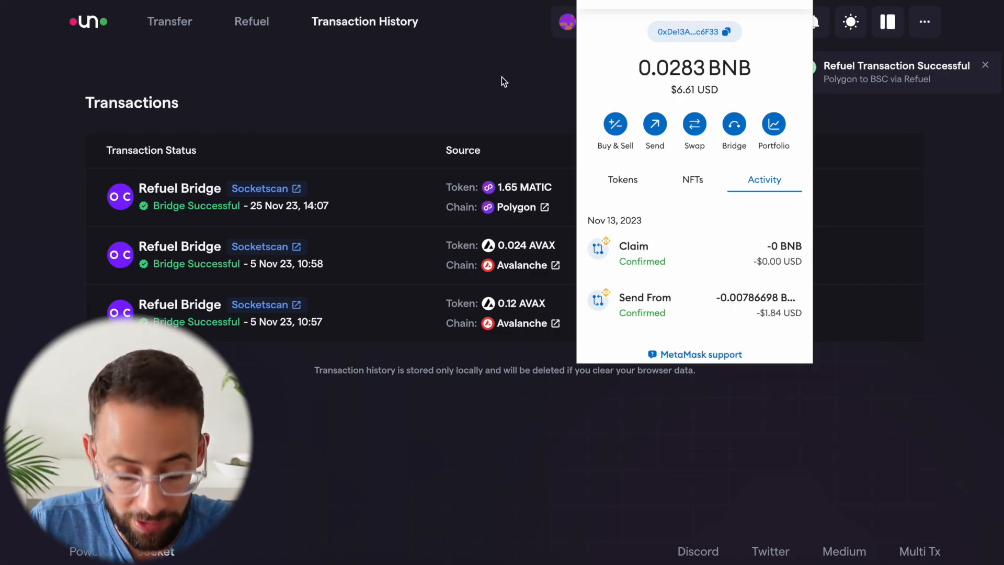